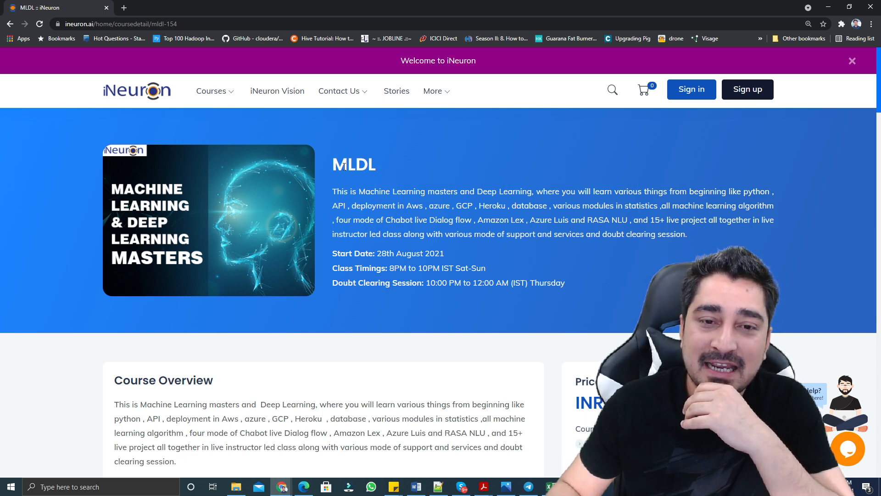
# Highlight the MLDL course title and the 'Start Date: 28th August 2021' line.
pyautogui.doubleClick(353, 165)
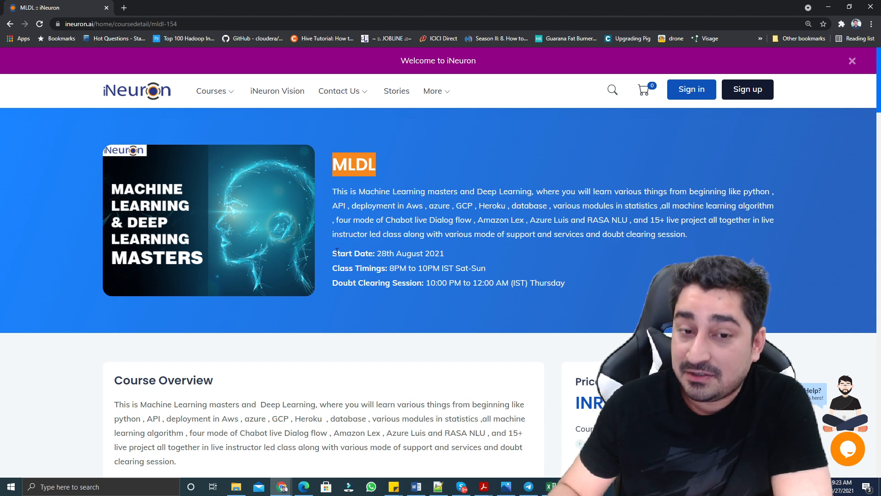
pyautogui.moveTo(333, 252); pyautogui.dragTo(443, 253)
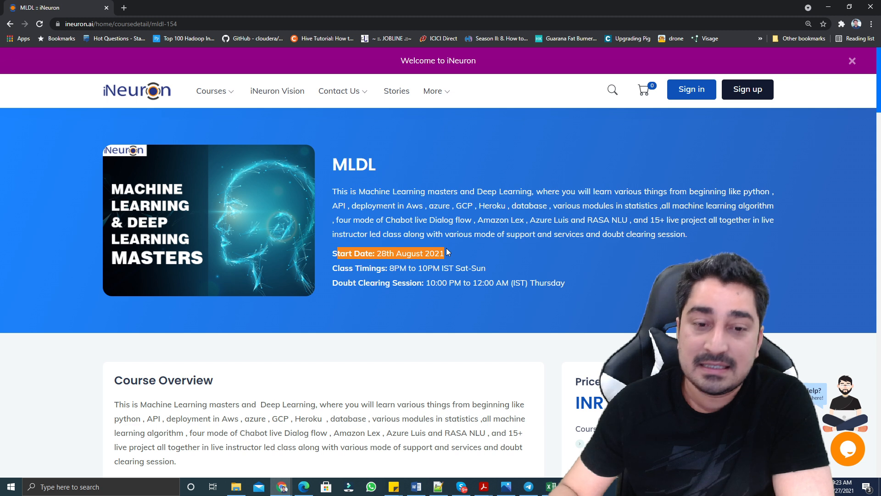
pyautogui.moveTo(427, 282)
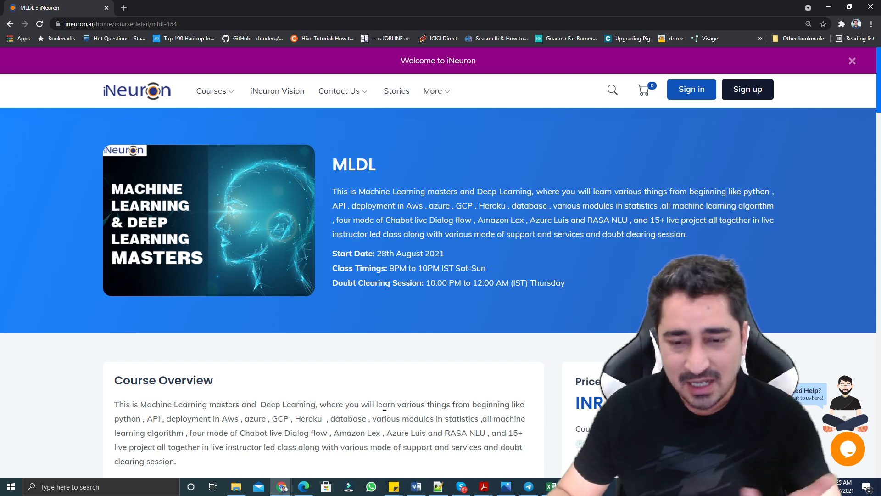
# Scroll down through Course Overview to the Dedication and laptop requirements.
pyautogui.scroll(-3)
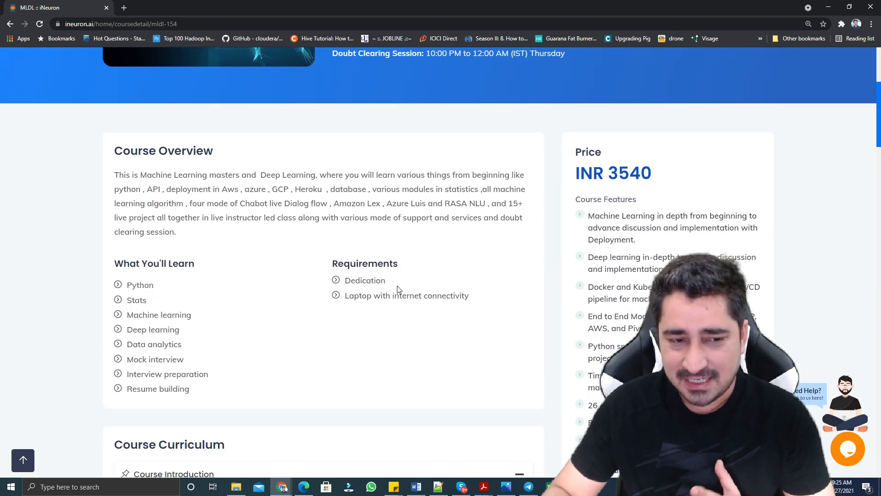
pyautogui.scroll(-3)
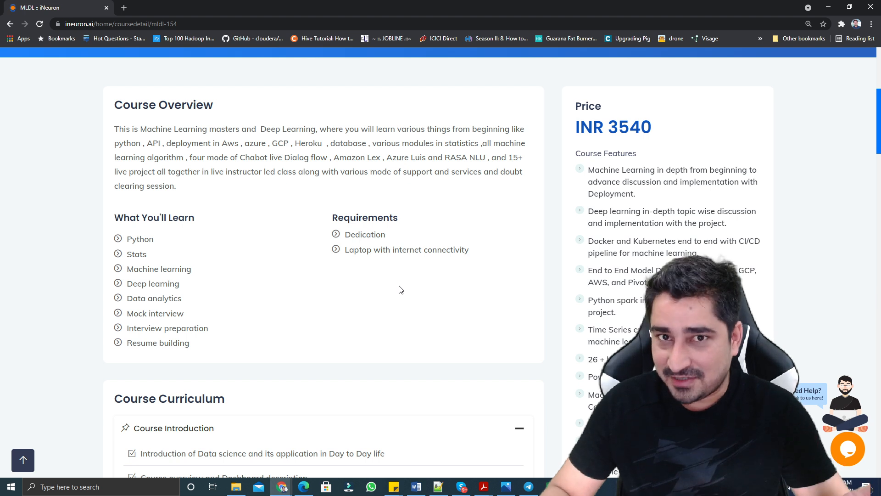
pyautogui.scroll(-3)
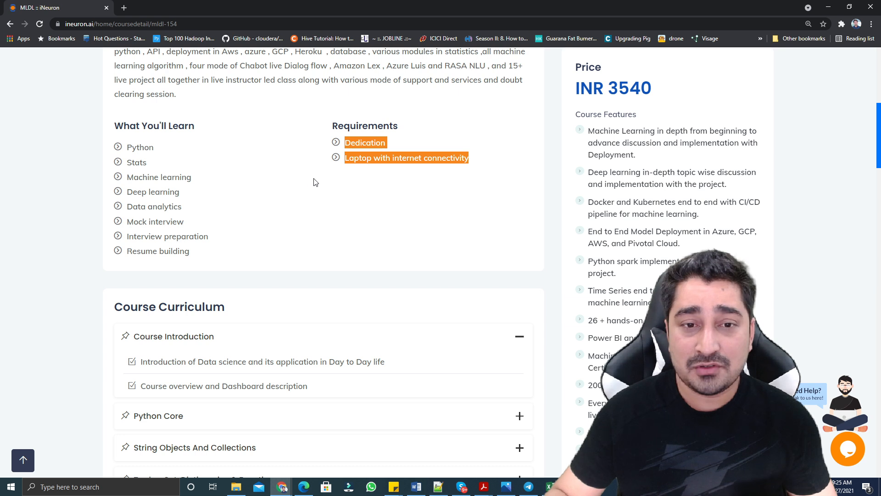
pyautogui.scroll(-3)
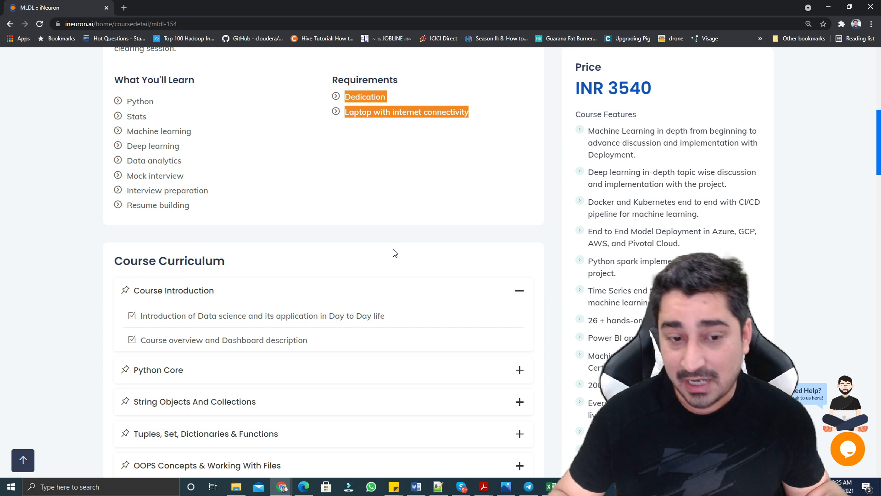
# Scroll down Course Curriculum to reveal the Machine Learning 1 topics.
pyautogui.scroll(-3)
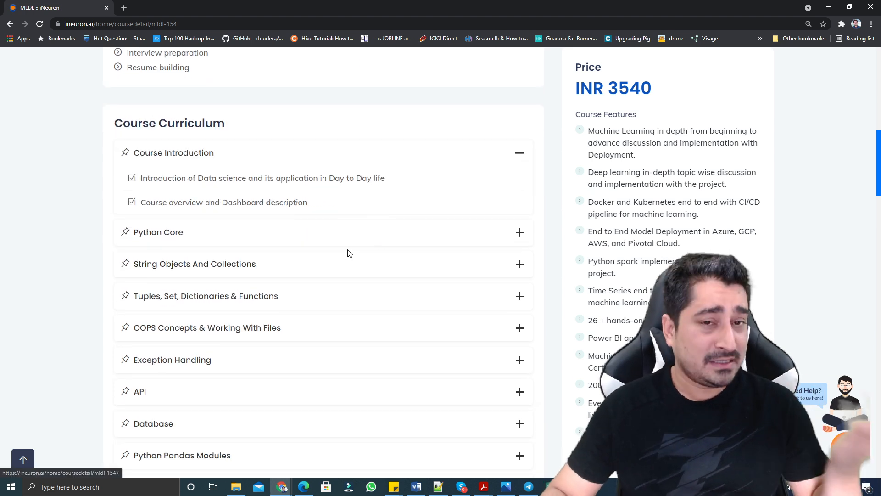
pyautogui.moveTo(379, 250)
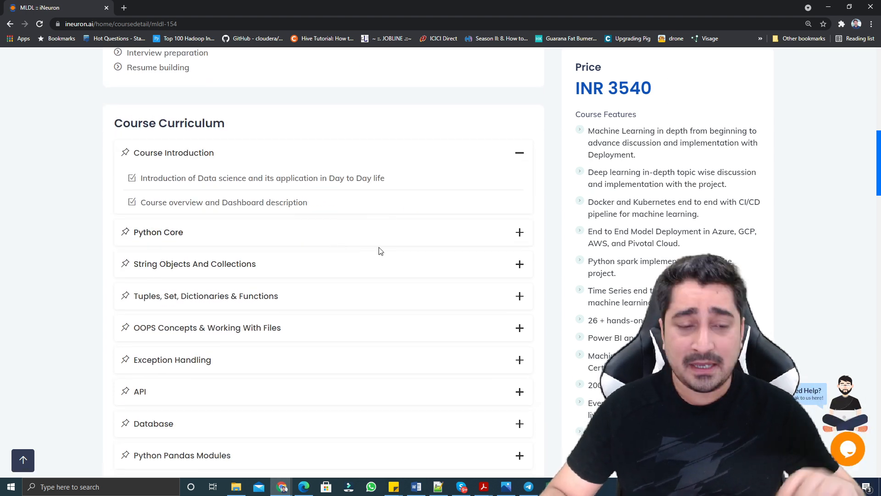
pyautogui.moveTo(430, 218)
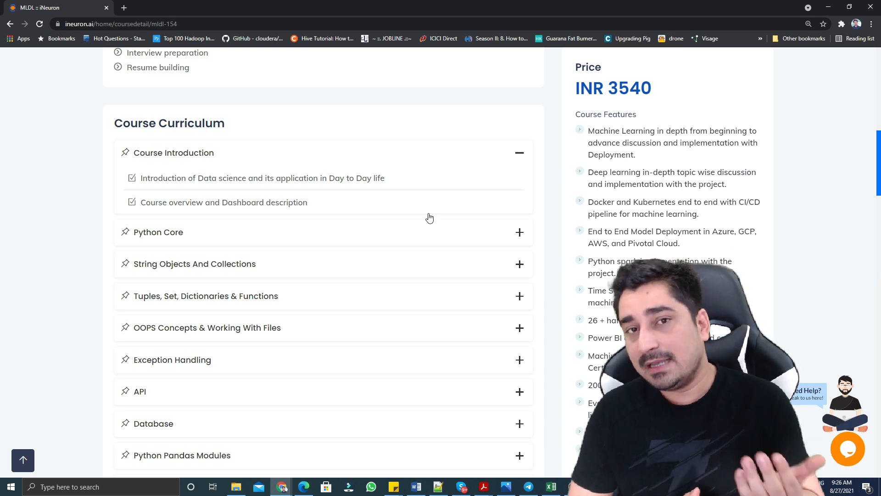
pyautogui.scroll(-3)
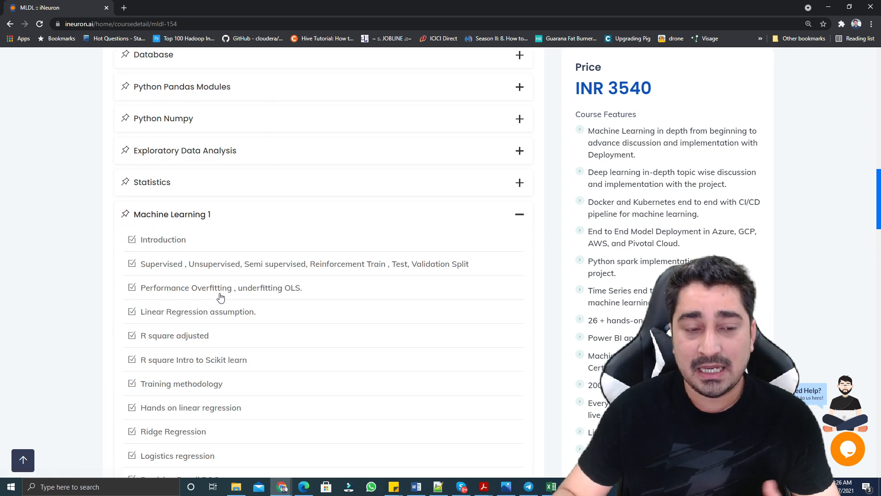
# Expand Machine Learning 4 to list its SVR, SVM, boosting and anomaly detection topics.
pyautogui.scroll(-3)
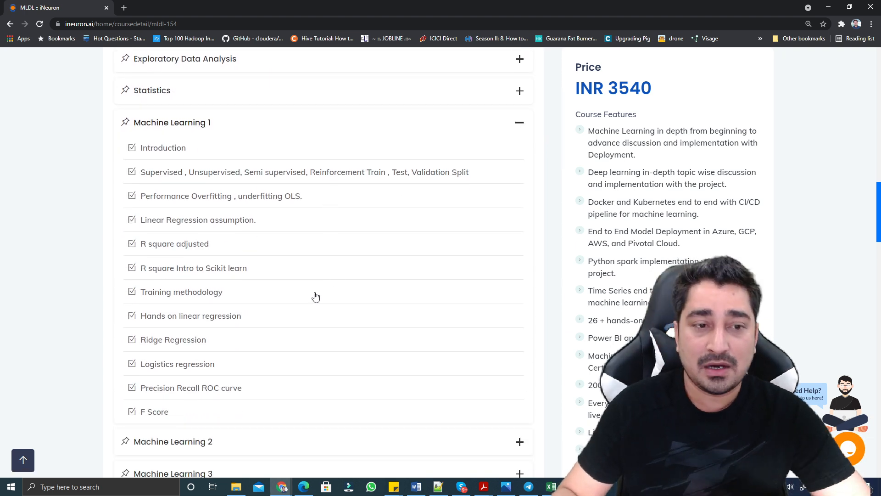
pyautogui.moveTo(351, 316)
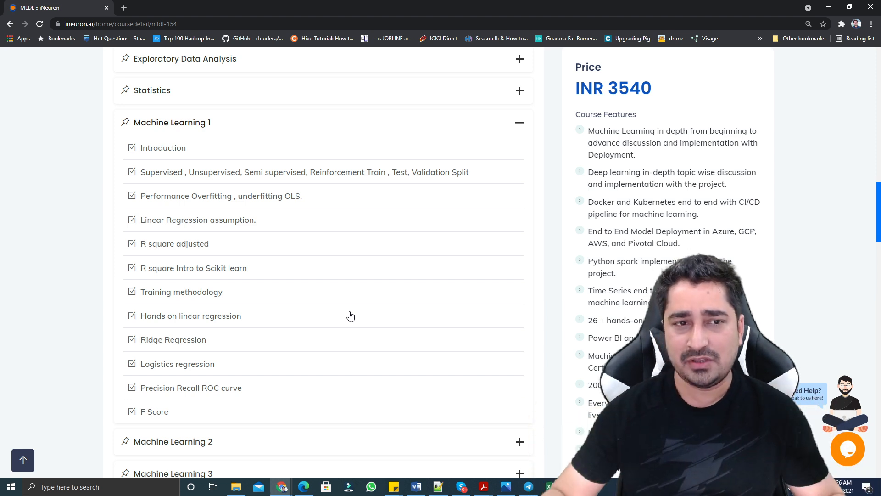
pyautogui.click(173, 154)
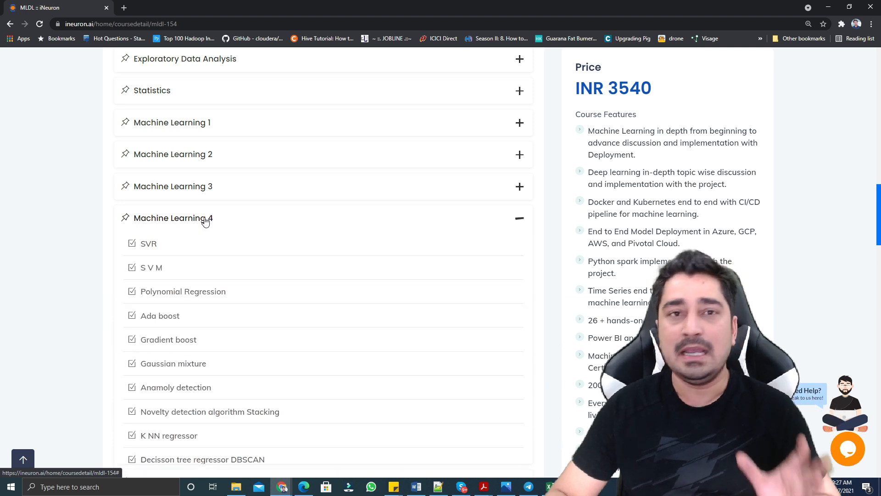
# Expand the Natural Language Processing module and scroll through its topics.
pyautogui.click(173, 218)
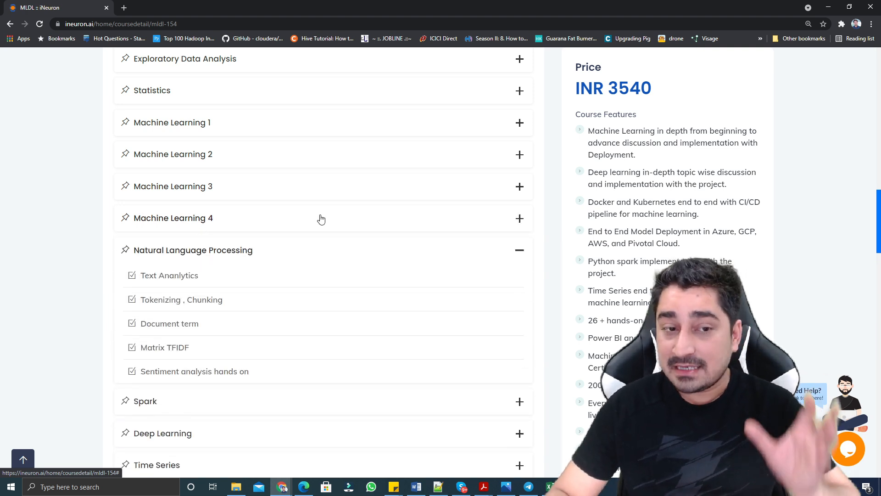
pyautogui.moveTo(366, 170)
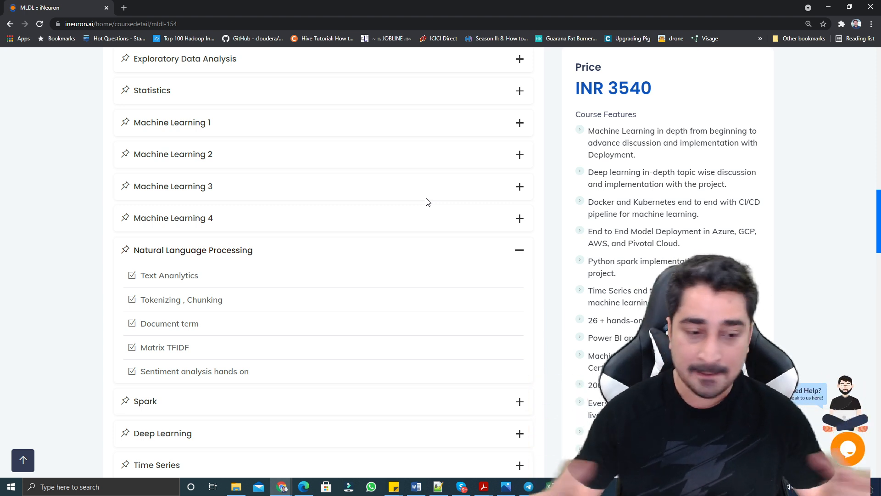
pyautogui.scroll(-3)
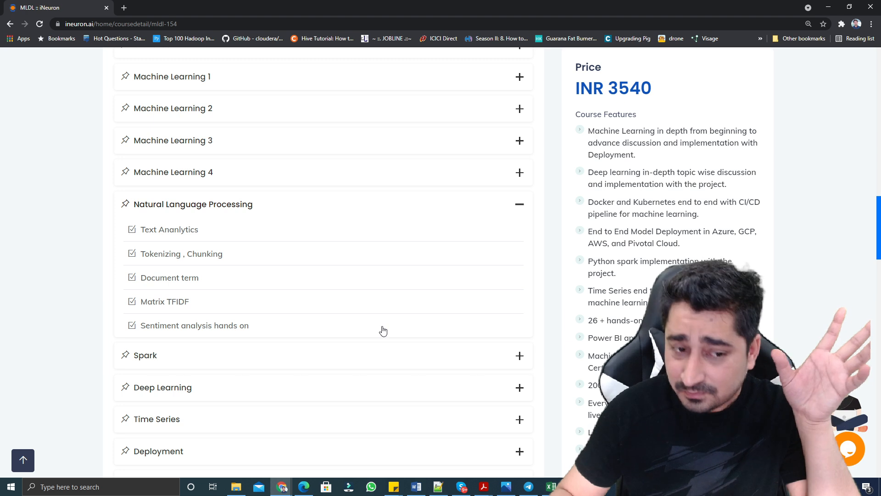
pyautogui.moveTo(398, 318)
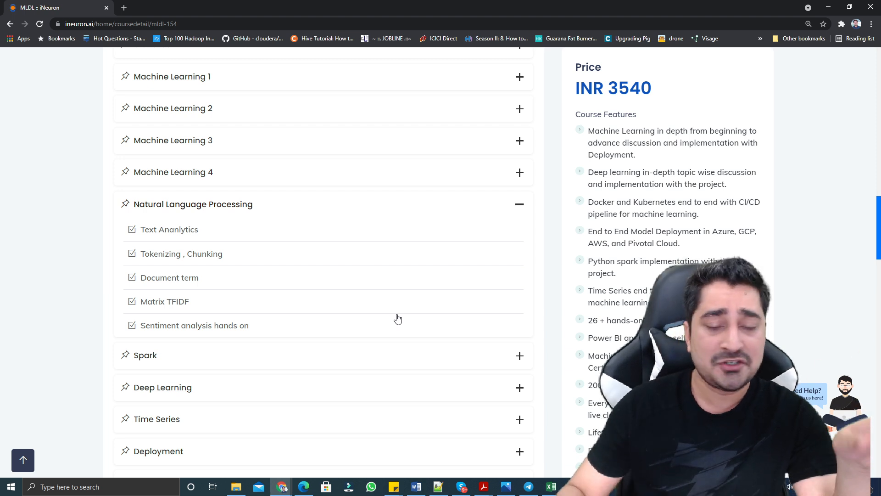
# Expand Spark and scroll down to the Deep Learning topics.
pyautogui.click(145, 354)
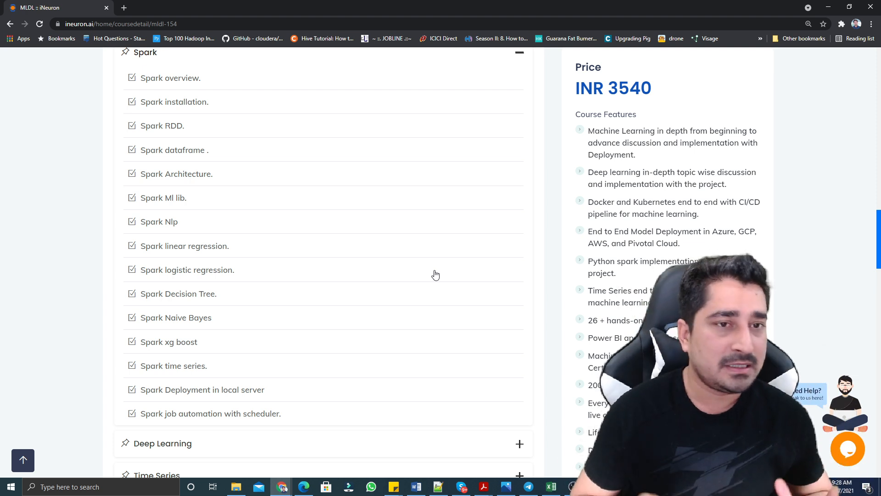
pyautogui.scroll(-3)
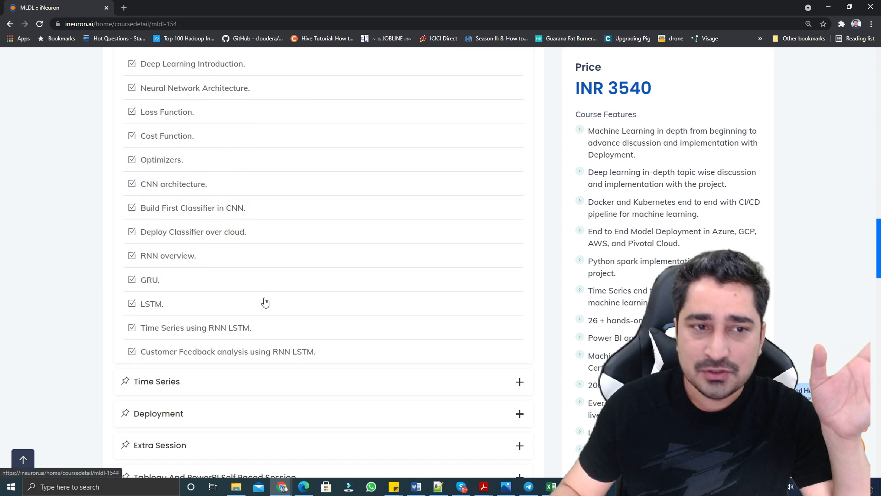
pyautogui.scroll(-3)
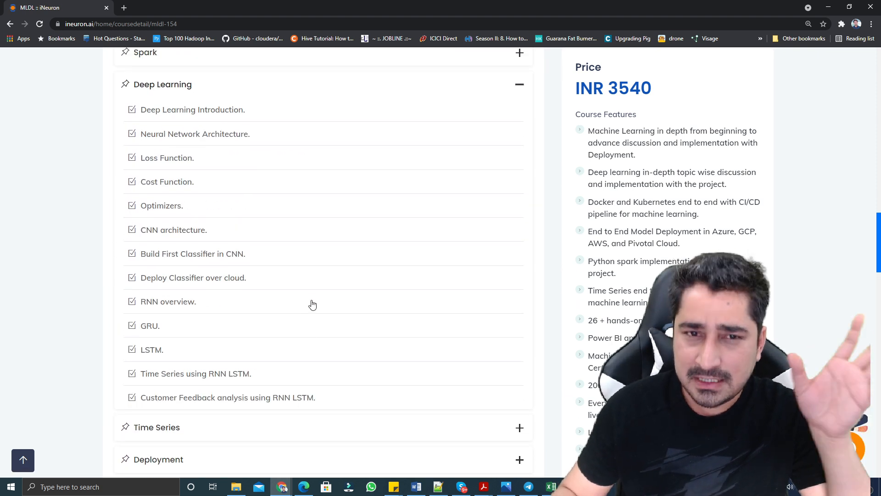
pyautogui.moveTo(326, 315)
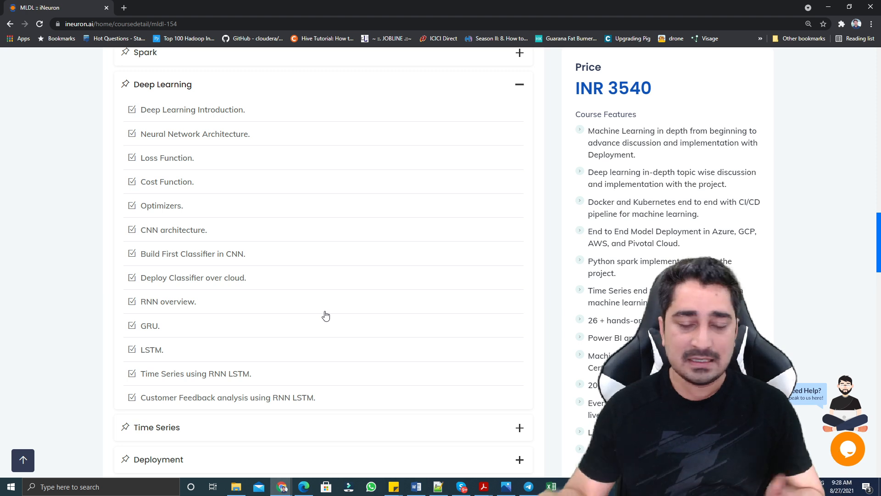
# Scroll past the Tableau And PowerBI Self Paced Session topics to Course Projects.
pyautogui.scroll(-3)
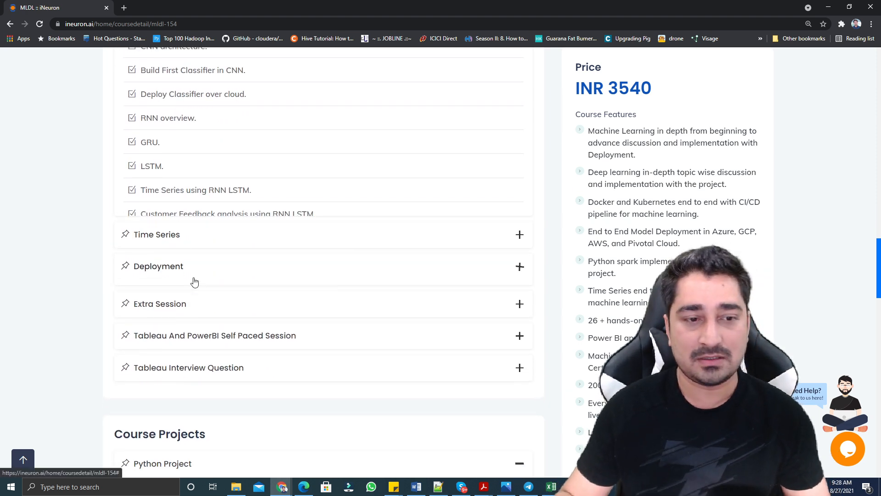
pyautogui.scroll(-3)
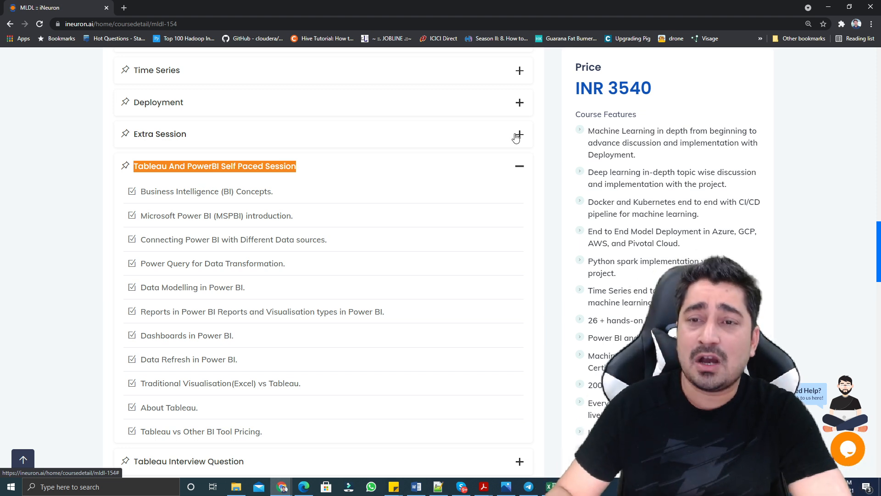
pyautogui.scroll(-3)
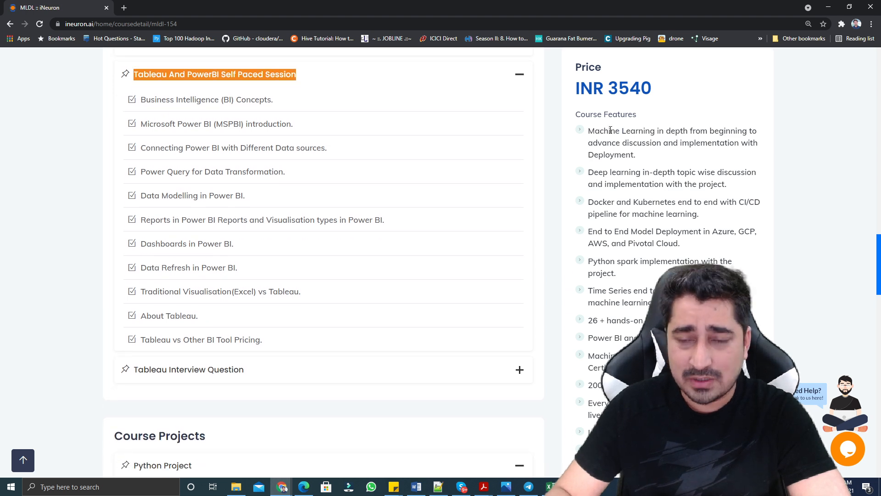
pyautogui.scroll(-3)
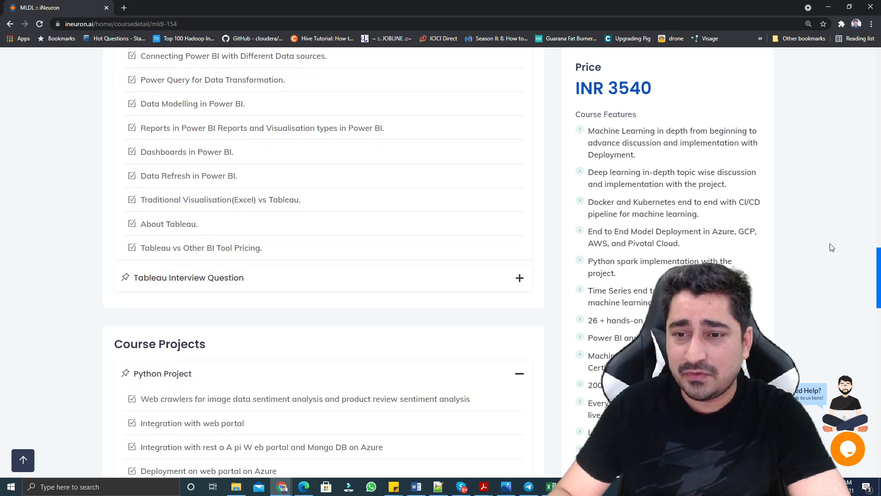
# Highlight the Machine Learning course feature, then scroll the page to the course header.
pyautogui.moveTo(588, 131); pyautogui.dragTo(649, 172)
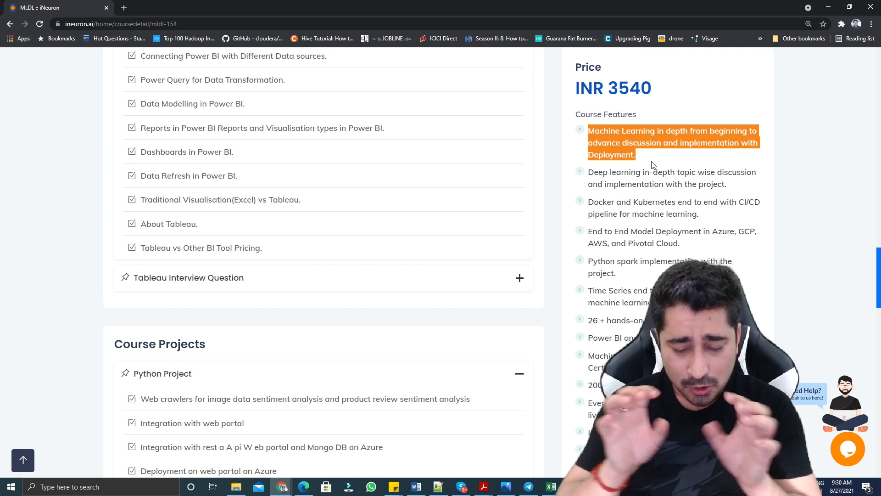
pyautogui.moveTo(645, 164)
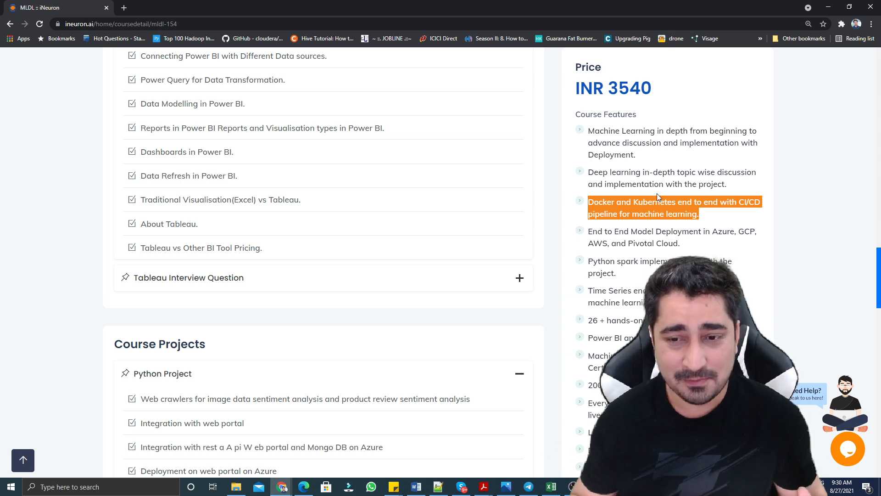
pyautogui.scroll(-3)
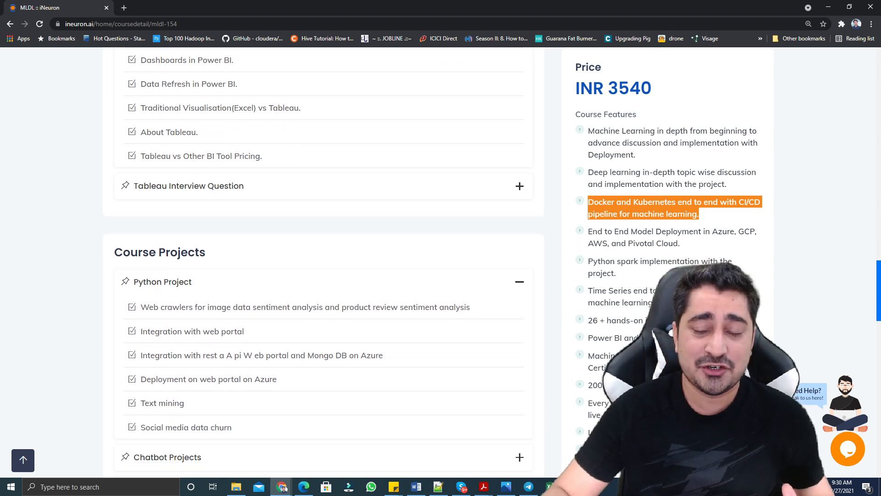
pyautogui.scroll(-3)
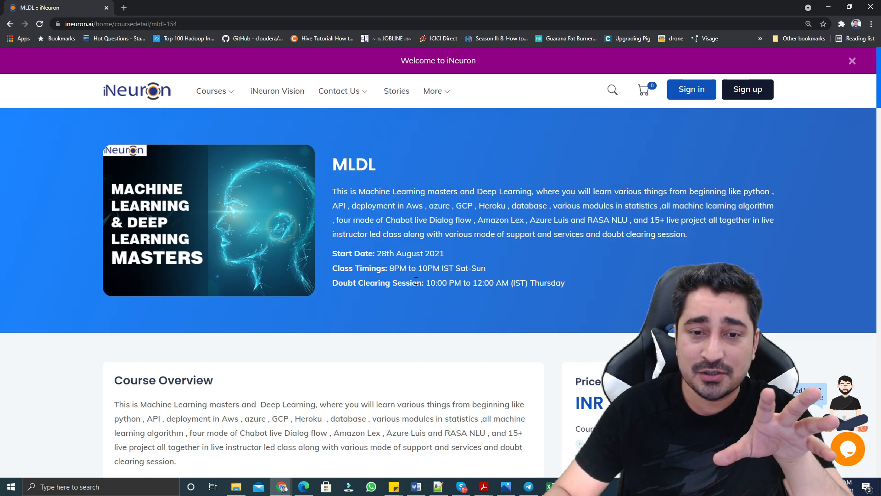
# Highlight the Doubt Clearing Session time, 10:00 PM to 12:00 AM (IST) Thursday.
pyautogui.moveTo(427, 282); pyautogui.dragTo(565, 283)
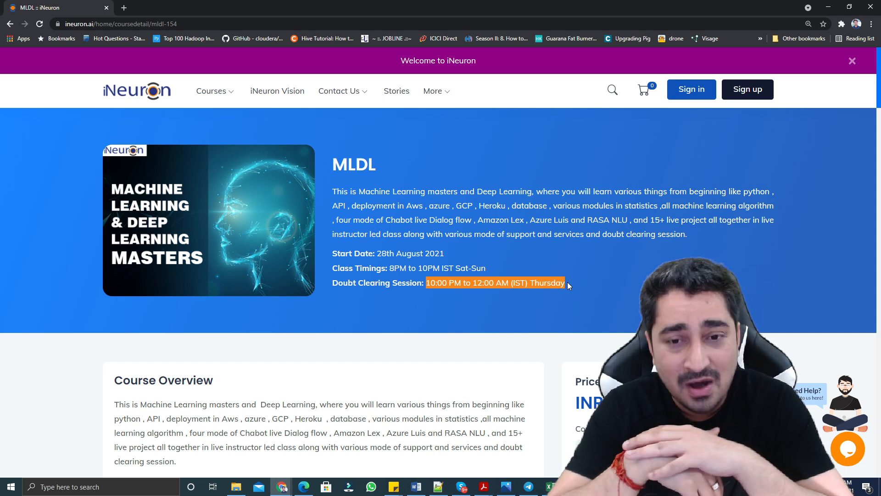
# Scroll down to the Reviews section with its two 5-star reviews.
pyautogui.scroll(-3)
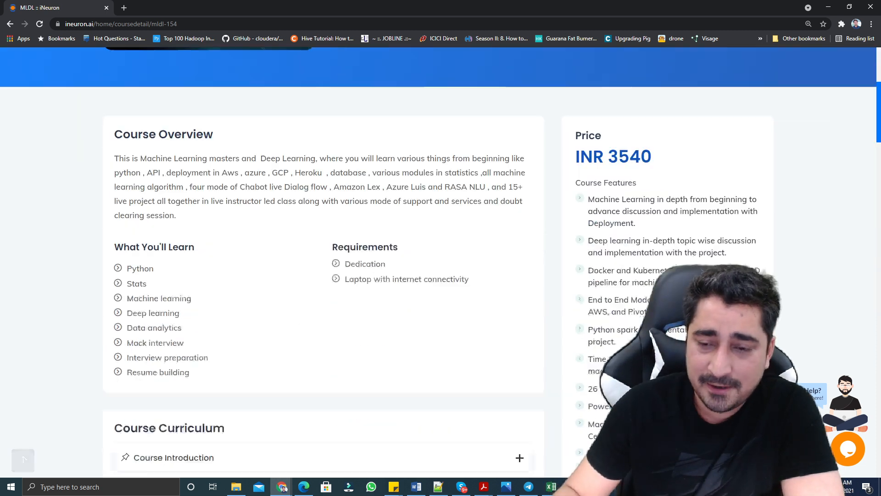
pyautogui.scroll(-3)
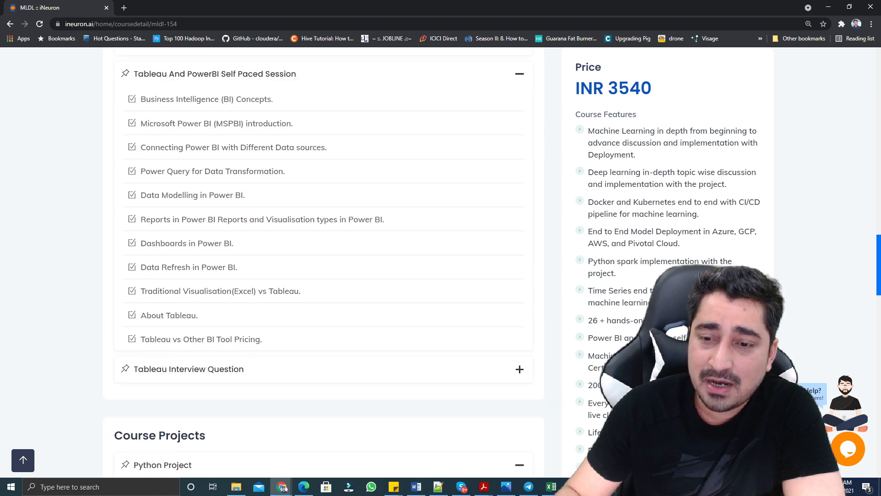
pyautogui.scroll(-3)
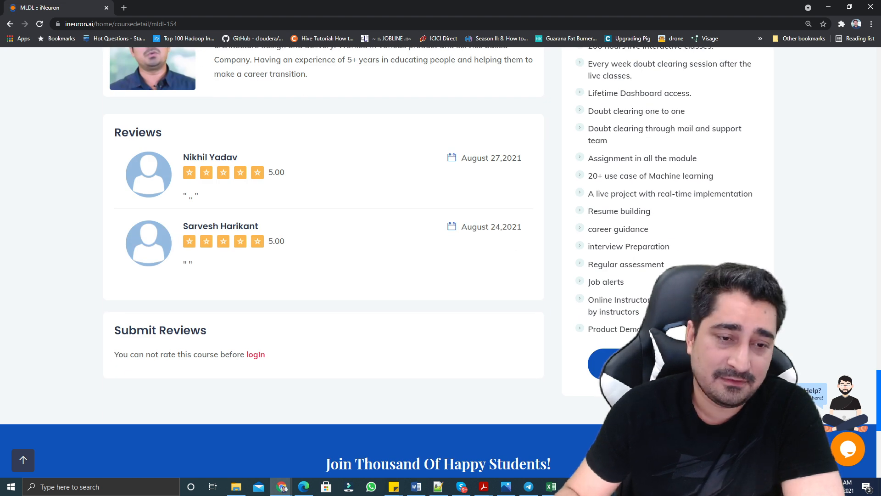